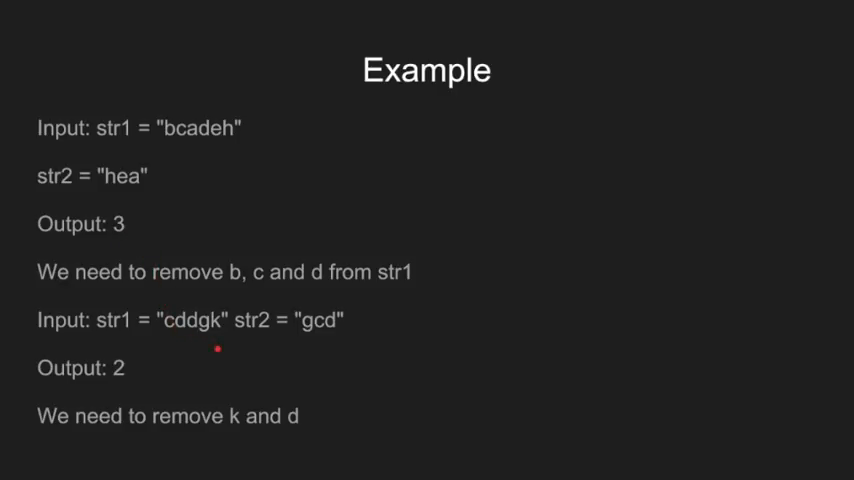
mouse_move(320, 352)
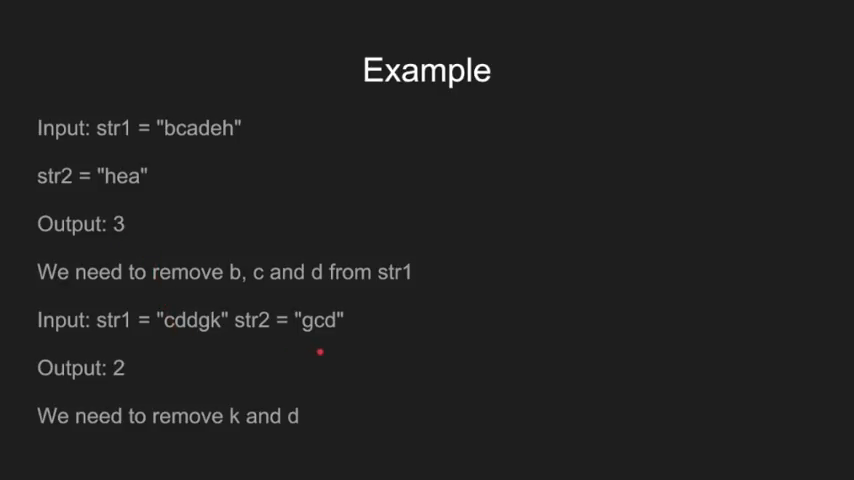
mouse_move(300, 350)
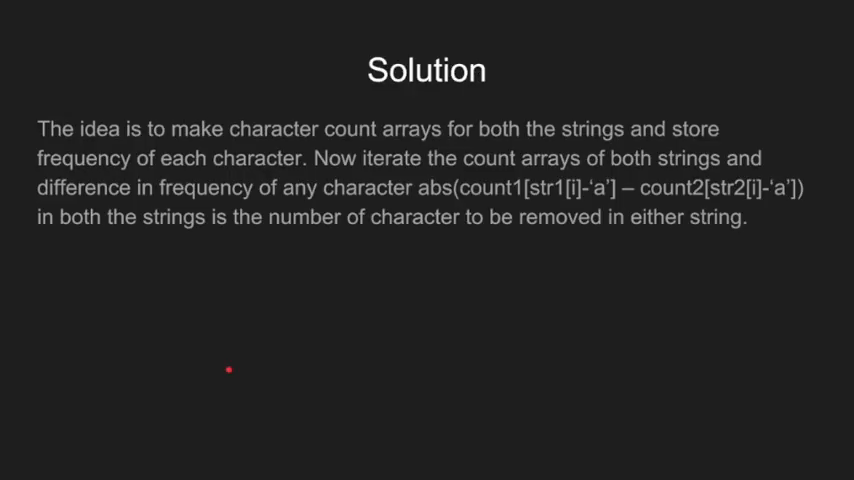
mouse_move(196, 178)
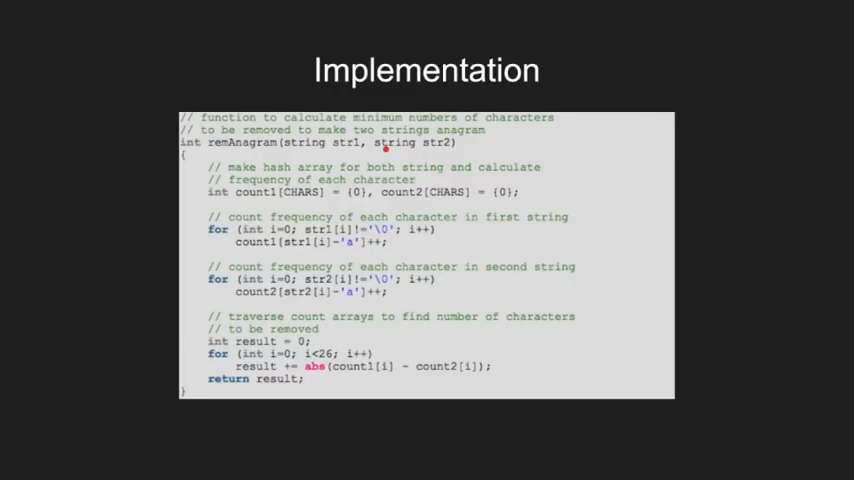
mouse_move(276, 204)
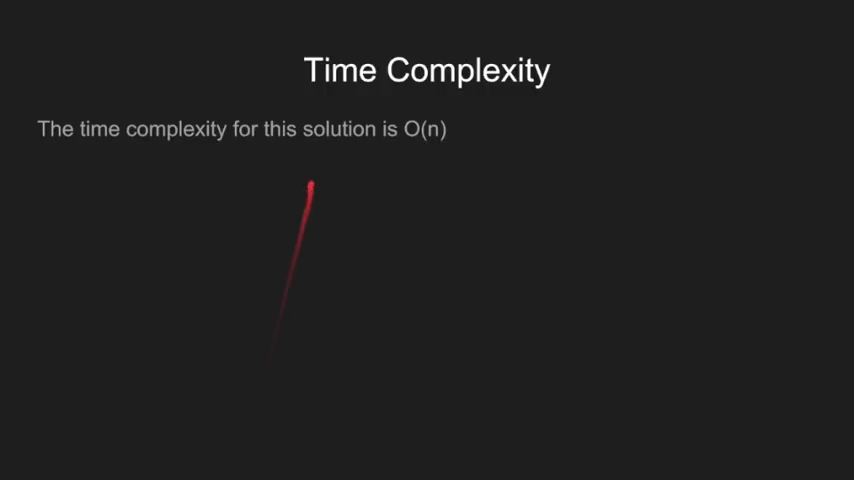
Underline the O(n) result on the Time Complexity slide to emphasize it
left_click_drag(310, 184, 470, 148)
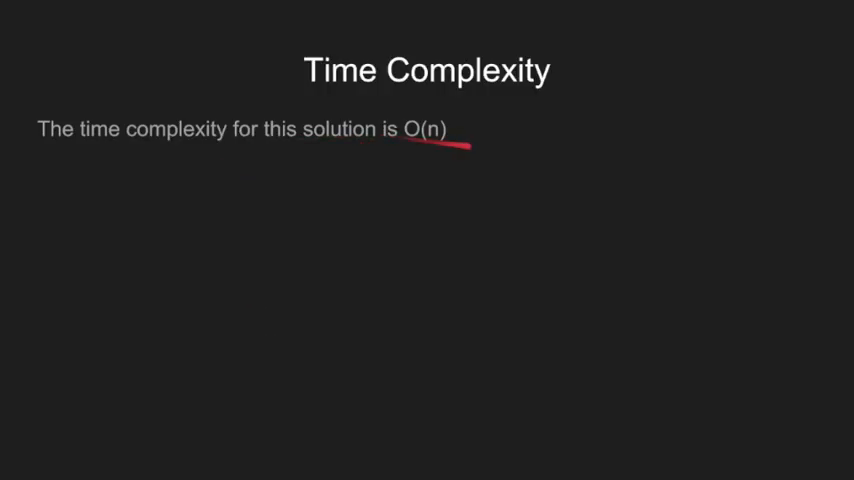